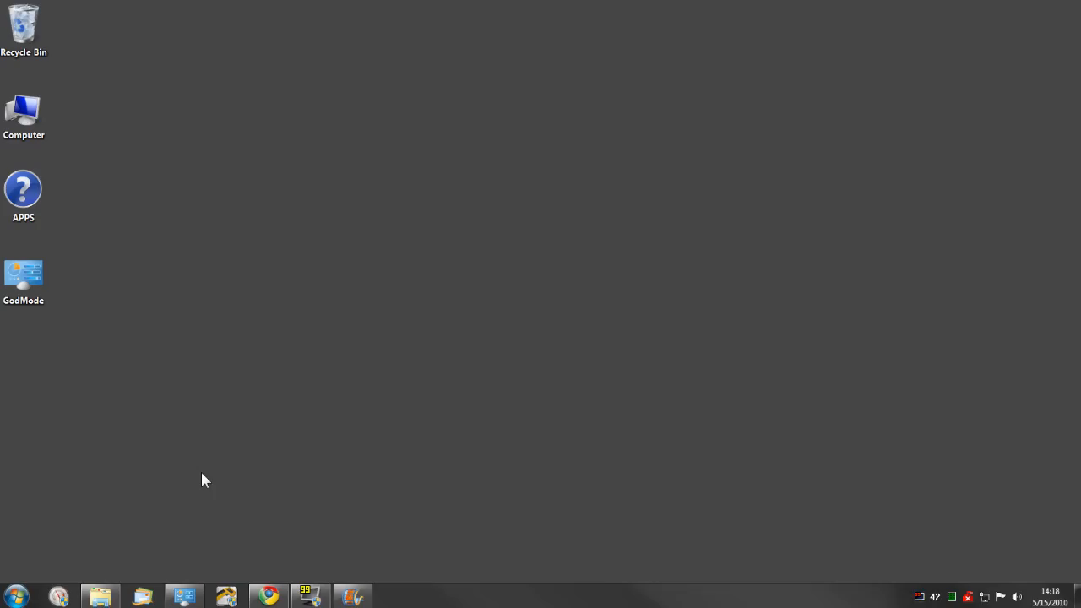
{"action": "mouse_move", "coordinate": [13, 596]}
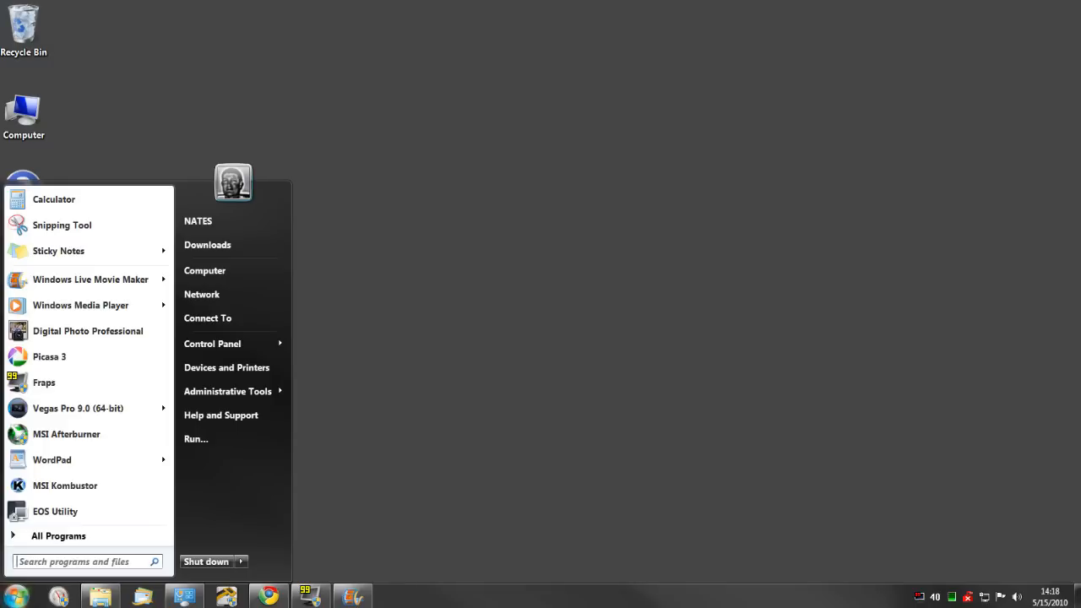
{"action": "mouse_move", "coordinate": [75, 510]}
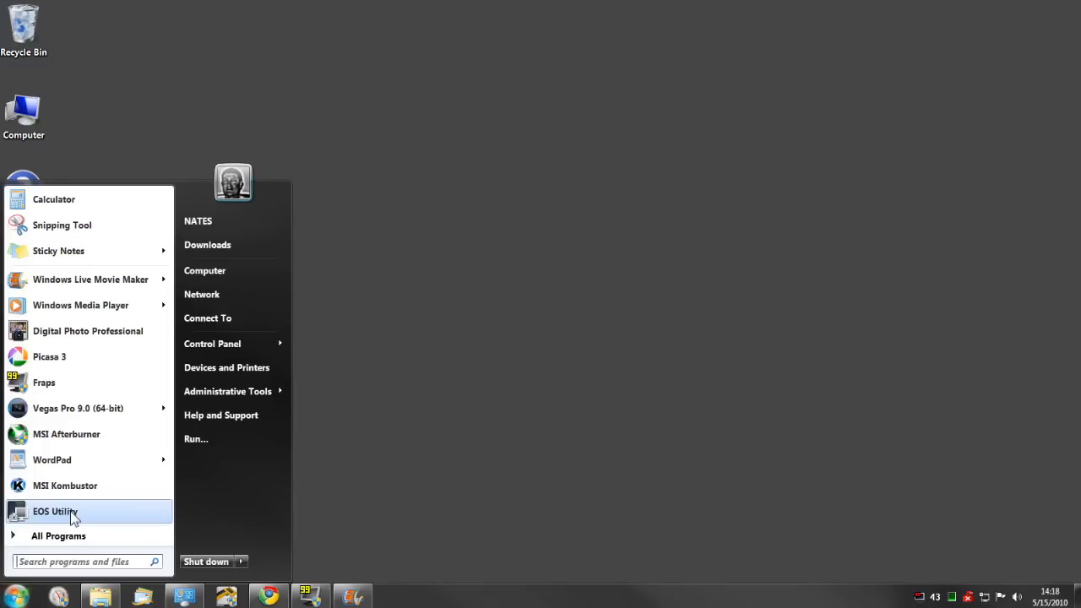
Launch EOS Utility so its main window connects to the EOS Rebel T3i.
{"action": "left_click", "coordinate": [54, 510]}
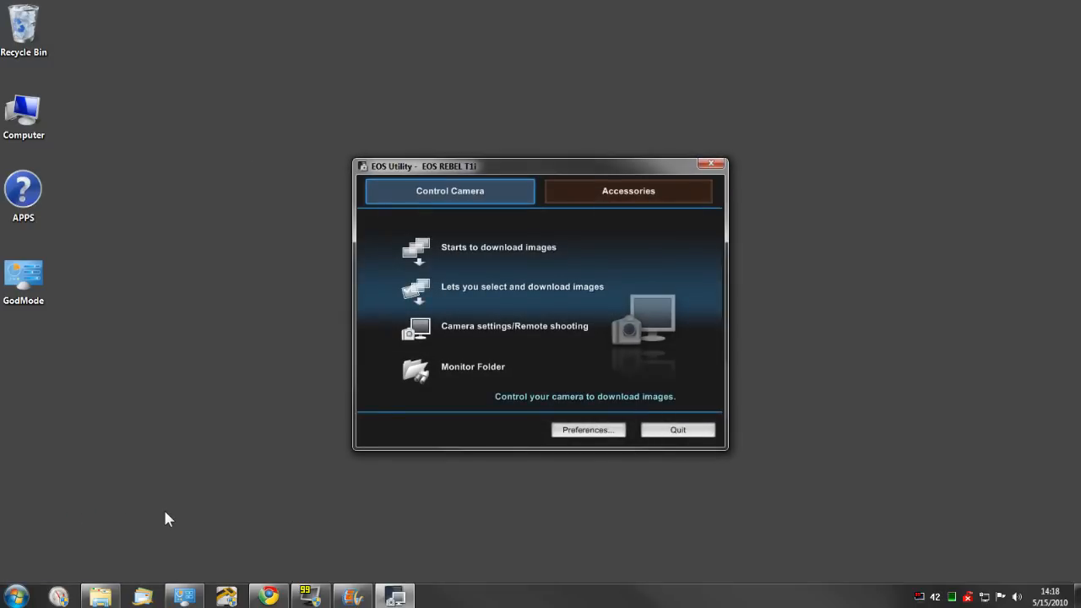
{"action": "mouse_move", "coordinate": [209, 451]}
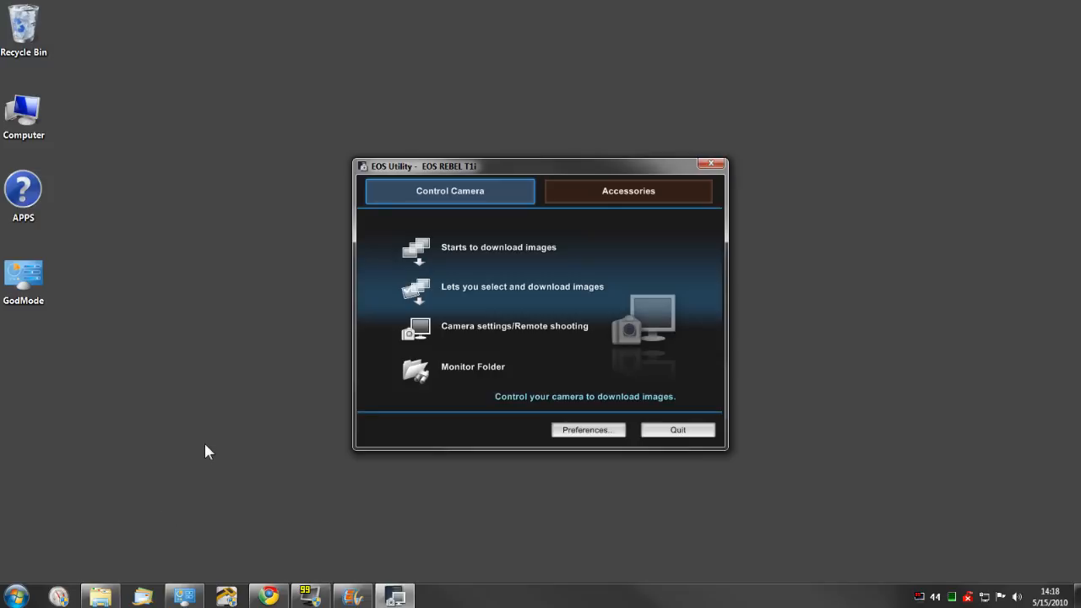
{"action": "mouse_move", "coordinate": [317, 382]}
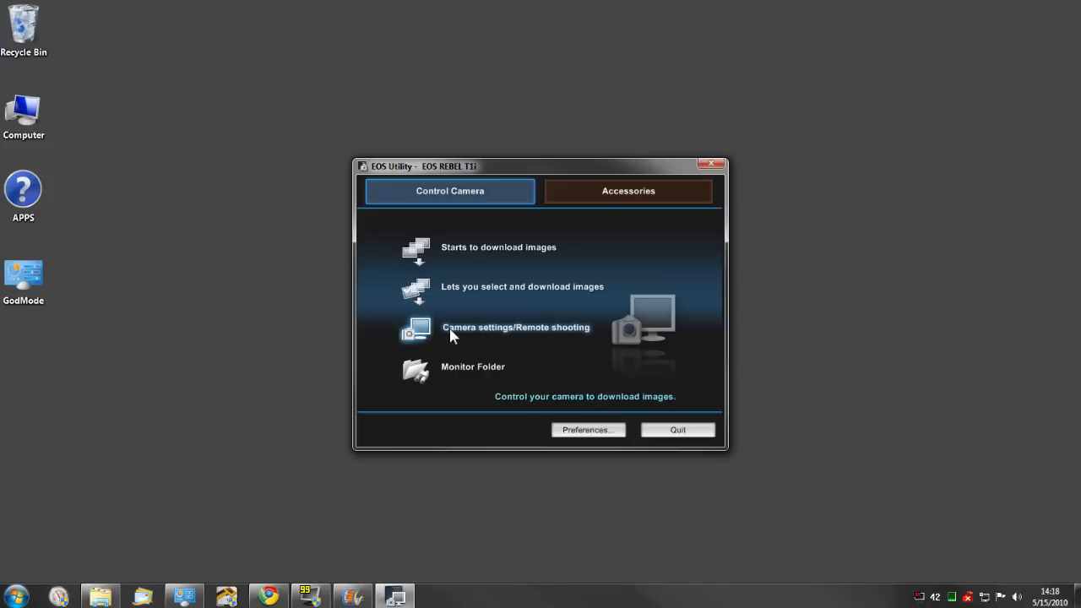
Bring up the Rebel T3i remote shooting panel and set white balance Cloudy, image size Medium.
{"action": "left_click", "coordinate": [517, 328]}
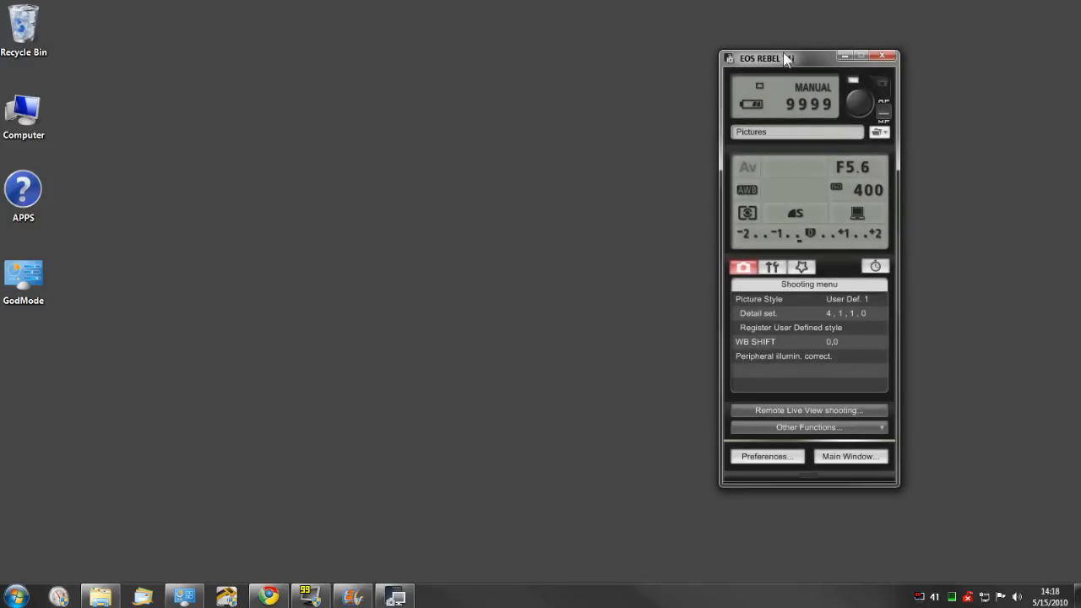
{"action": "left_click_drag", "start_coordinate": [786, 58], "coordinate": [764, 52]}
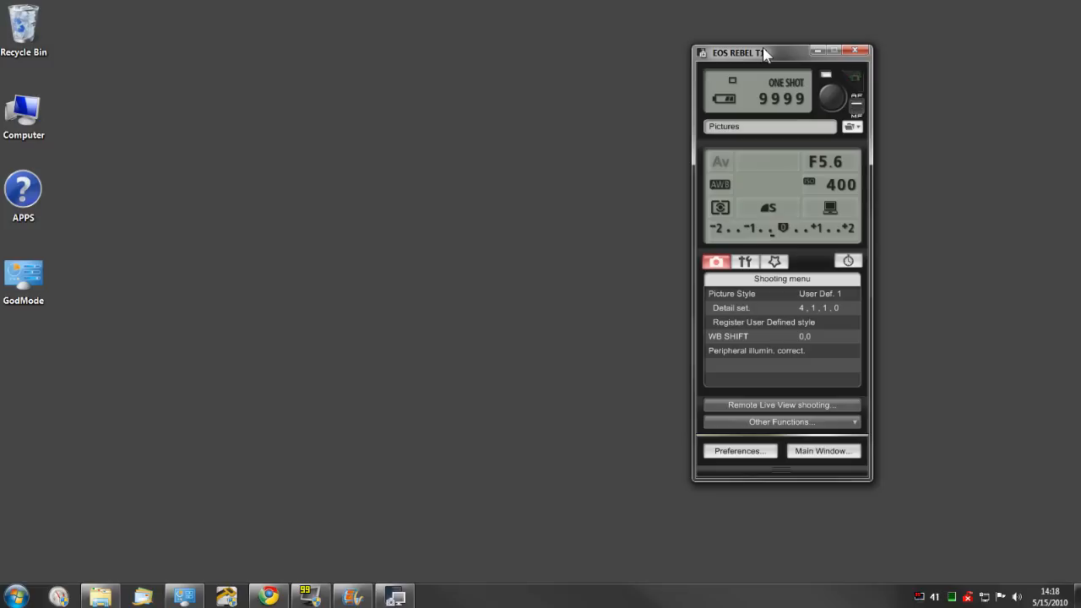
{"action": "mouse_move", "coordinate": [632, 285]}
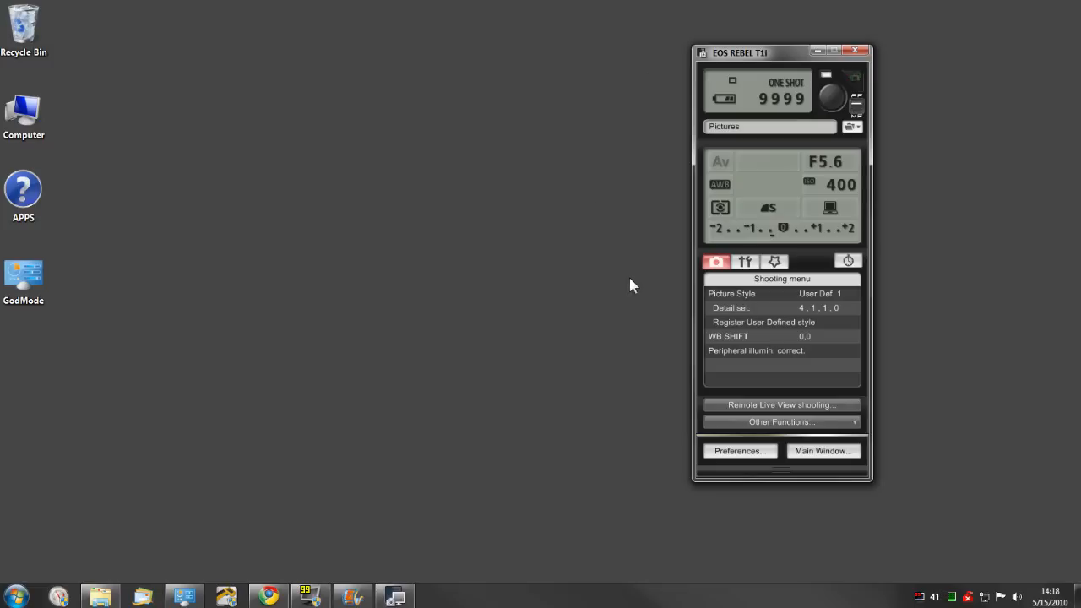
{"action": "mouse_move", "coordinate": [720, 193]}
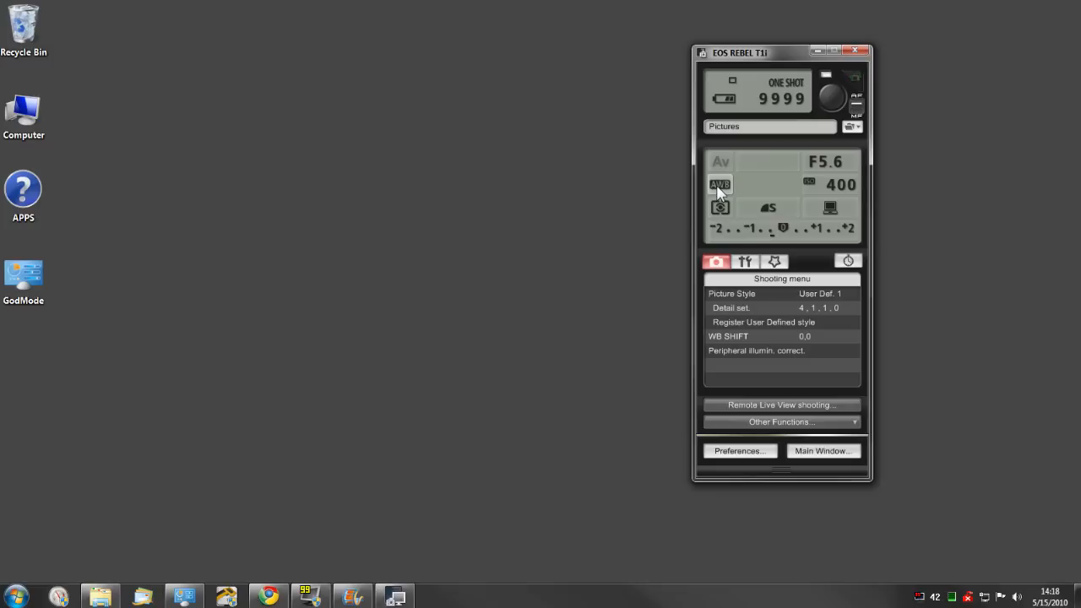
{"action": "left_click", "coordinate": [719, 184]}
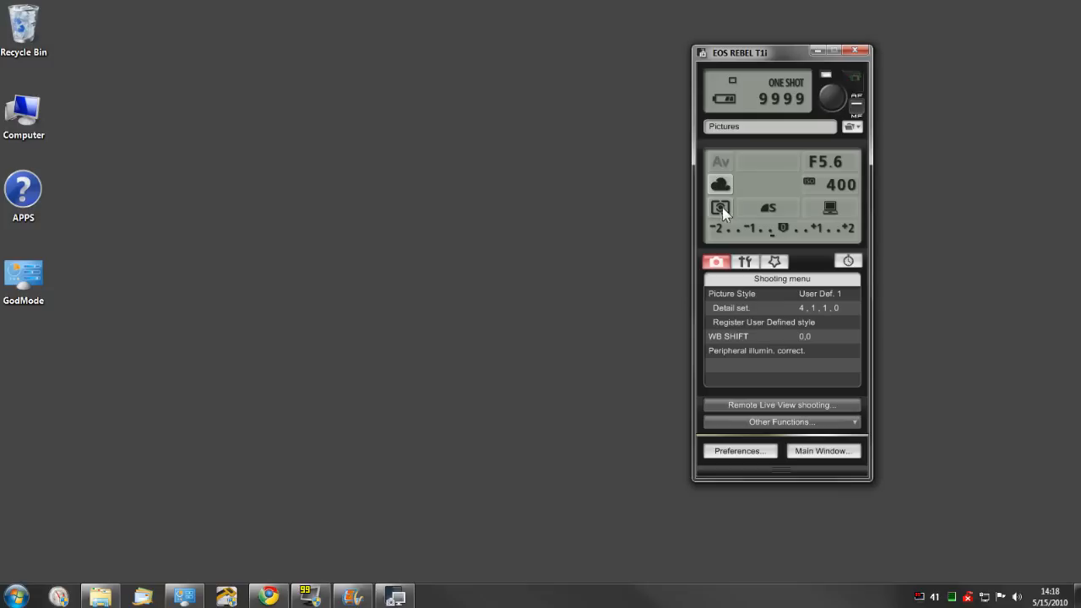
{"action": "left_click", "coordinate": [767, 206]}
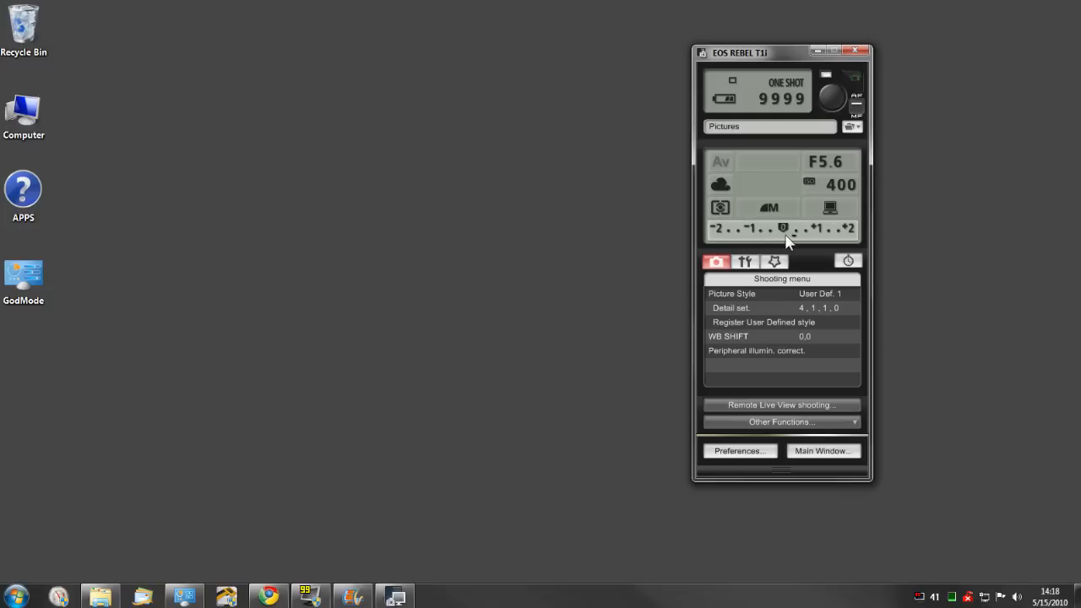
{"action": "mouse_move", "coordinate": [787, 243]}
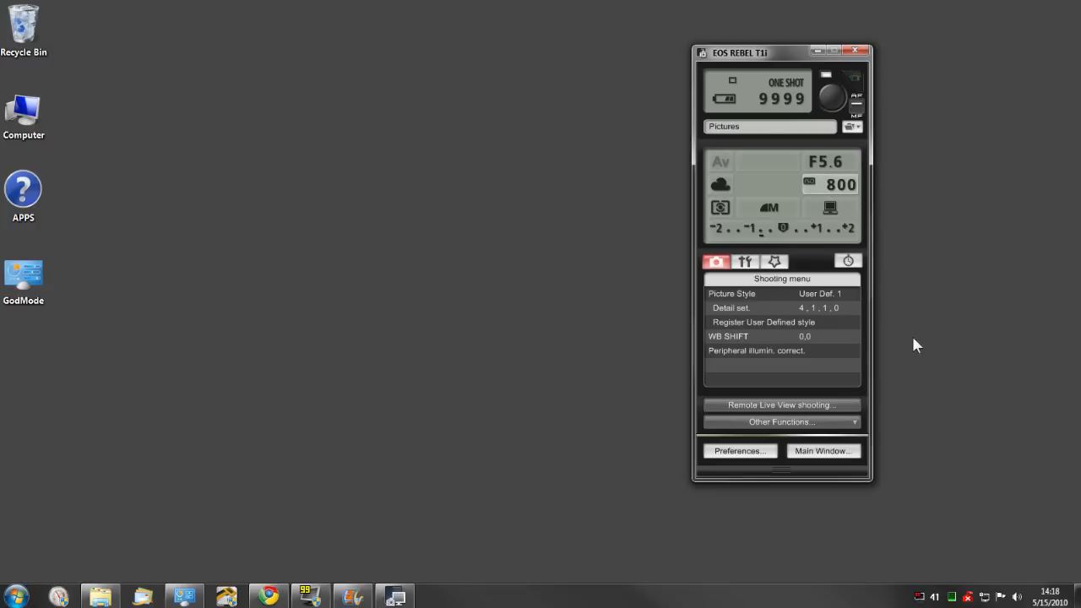
{"action": "left_click", "coordinate": [743, 260]}
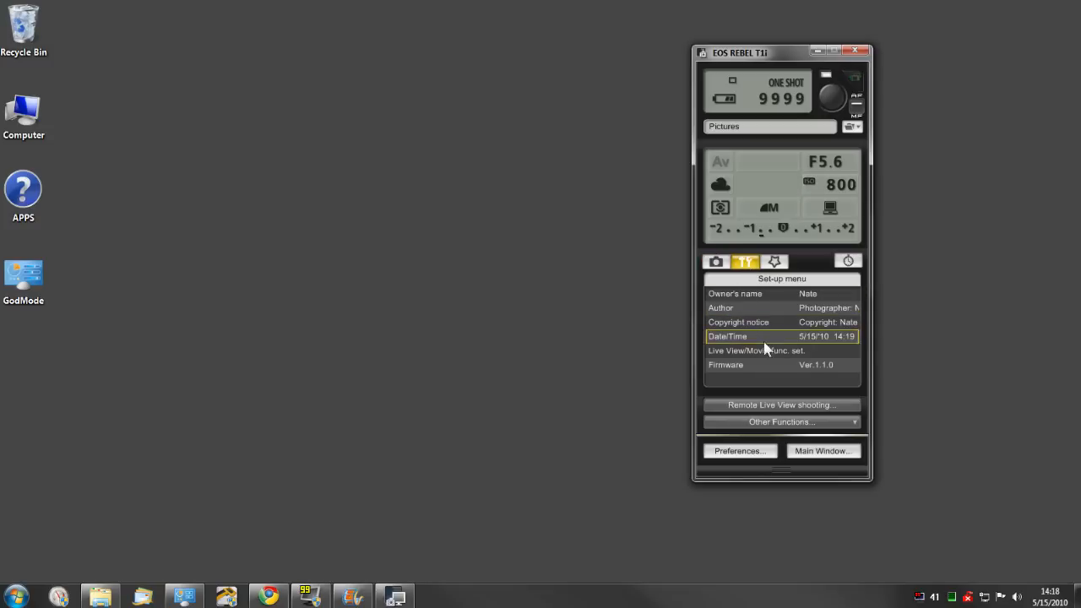
{"action": "left_click", "coordinate": [760, 308]}
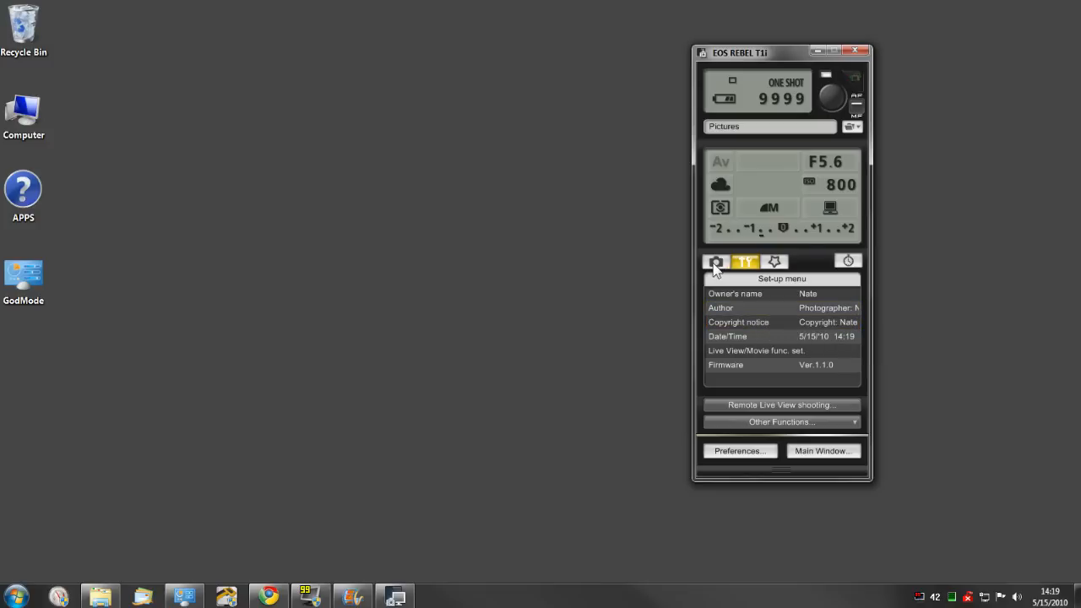
{"action": "left_click", "coordinate": [716, 260]}
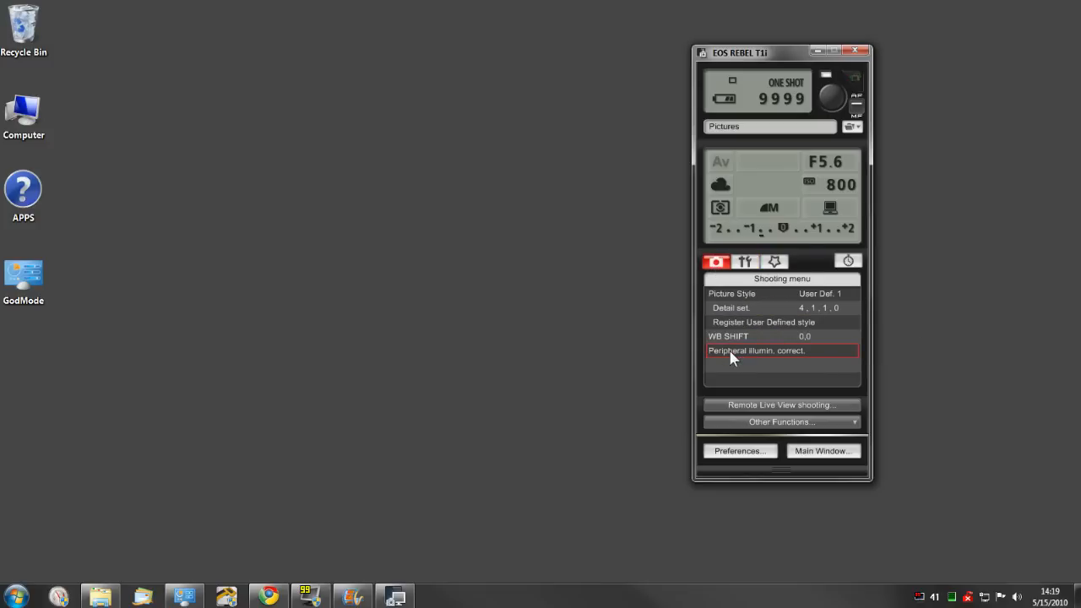
Confirm peripheral illumination correction registration with the EF50mm f/1.8 II lens checked.
{"action": "left_click", "coordinate": [780, 349]}
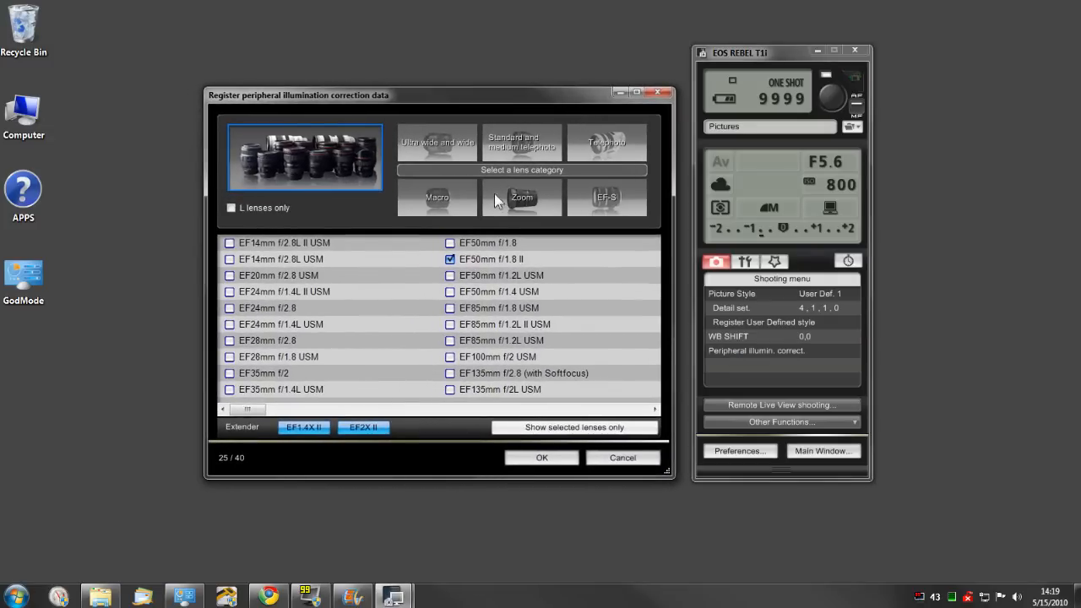
{"action": "mouse_move", "coordinate": [392, 338]}
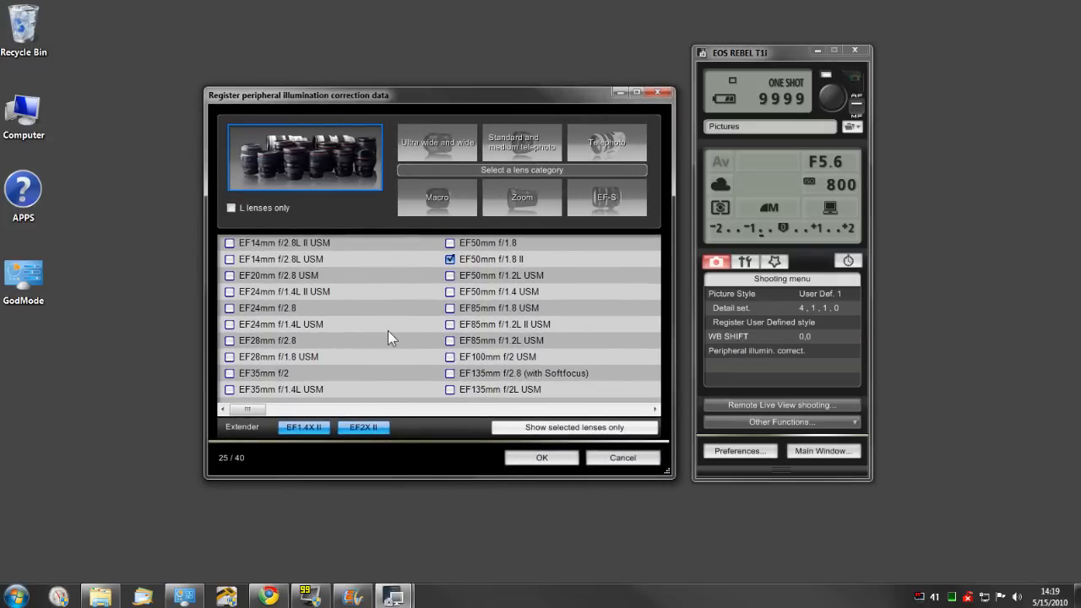
{"action": "mouse_move", "coordinate": [474, 270]}
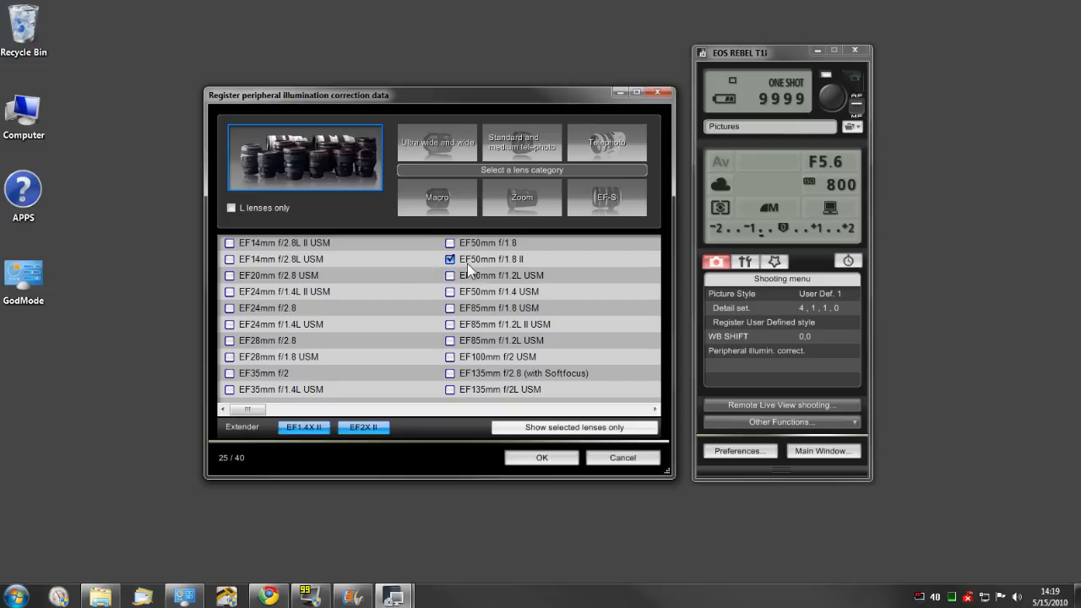
{"action": "mouse_move", "coordinate": [499, 268]}
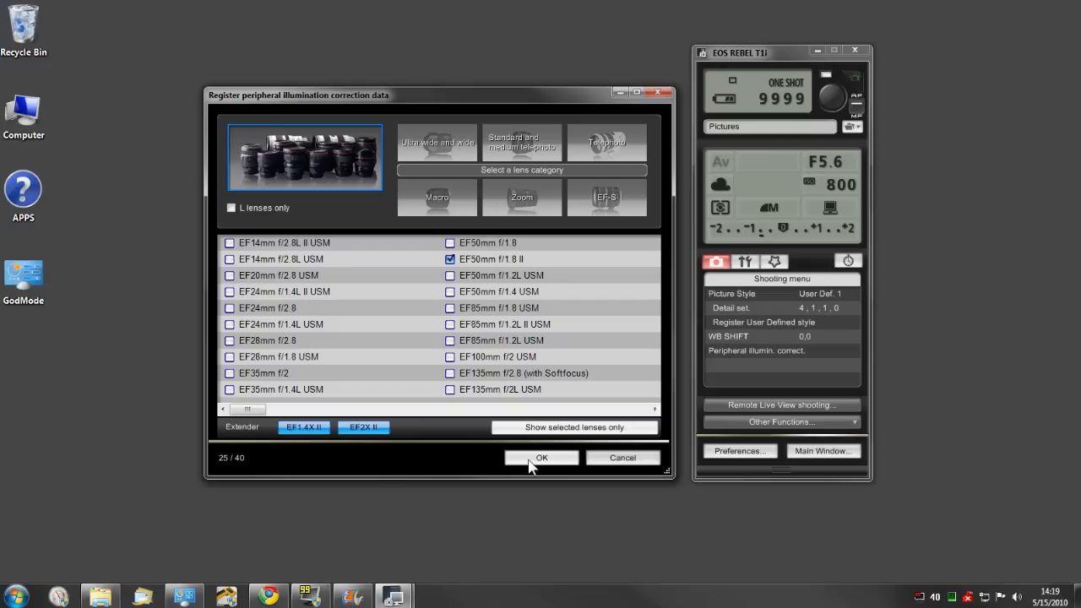
{"action": "left_click", "coordinate": [540, 456]}
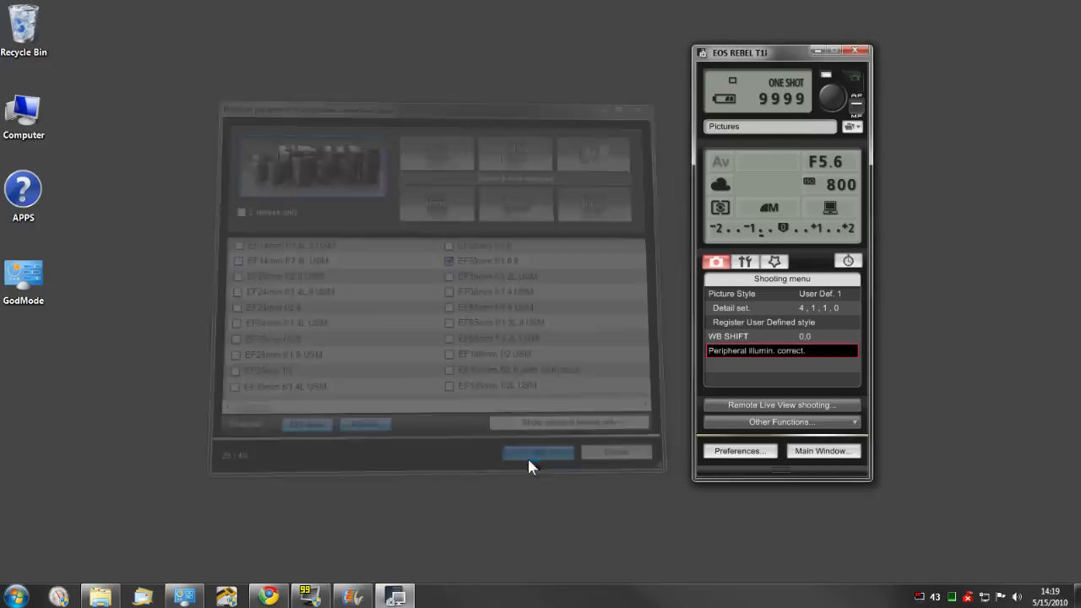
{"action": "left_click", "coordinate": [537, 453]}
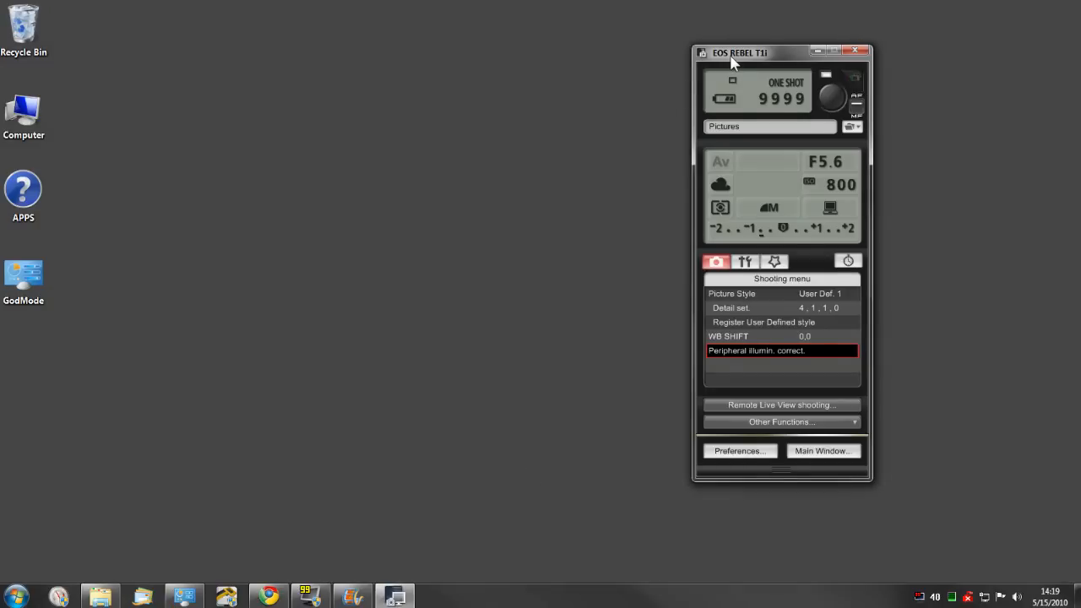
{"action": "left_click_drag", "start_coordinate": [739, 53], "coordinate": [801, 54]}
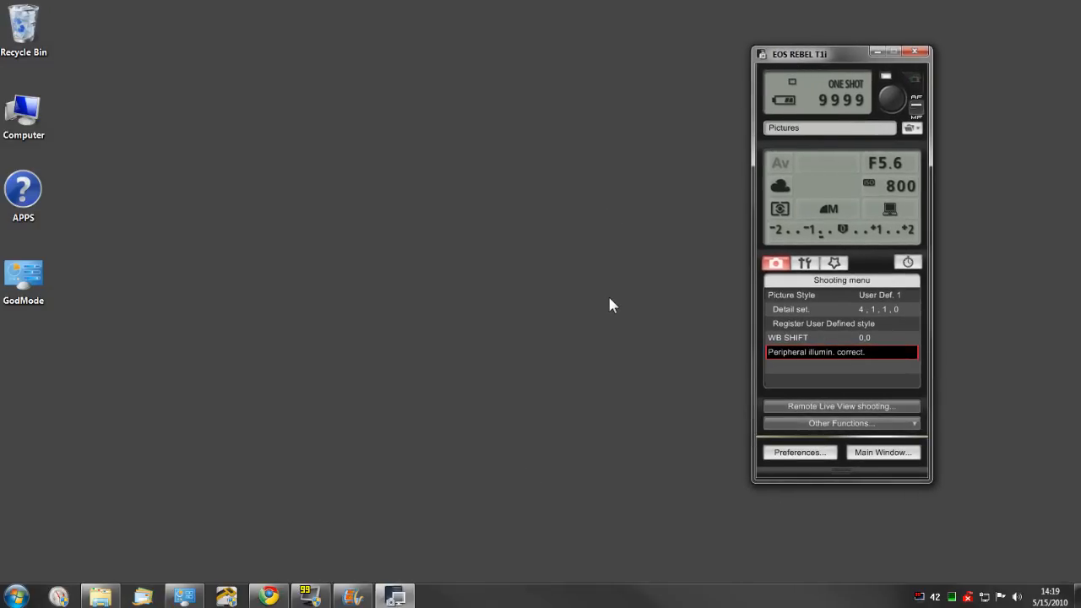
{"action": "mouse_move", "coordinate": [650, 260]}
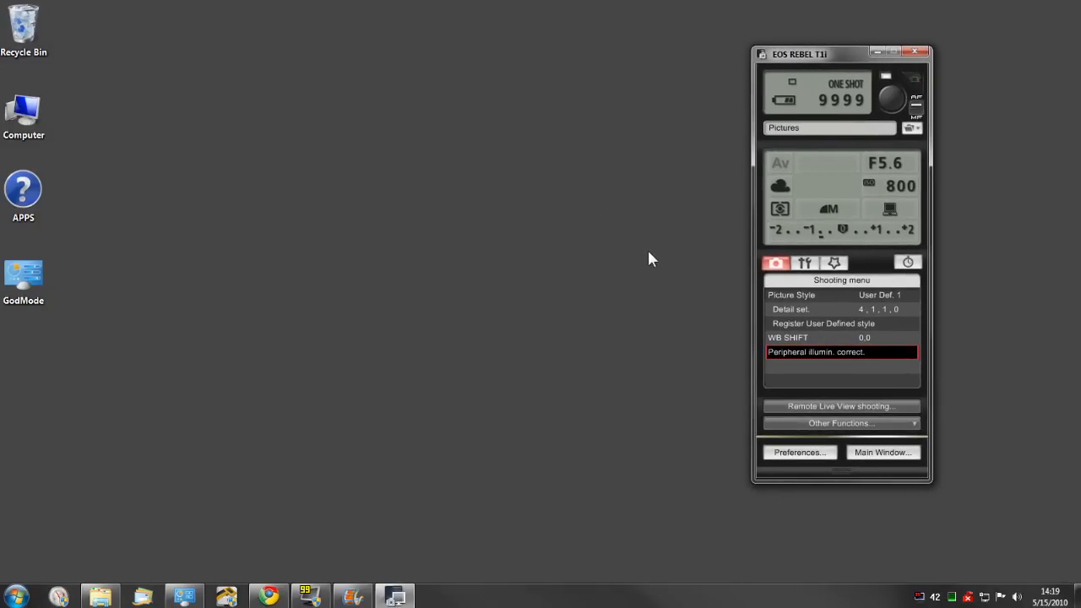
{"action": "mouse_move", "coordinate": [773, 157]}
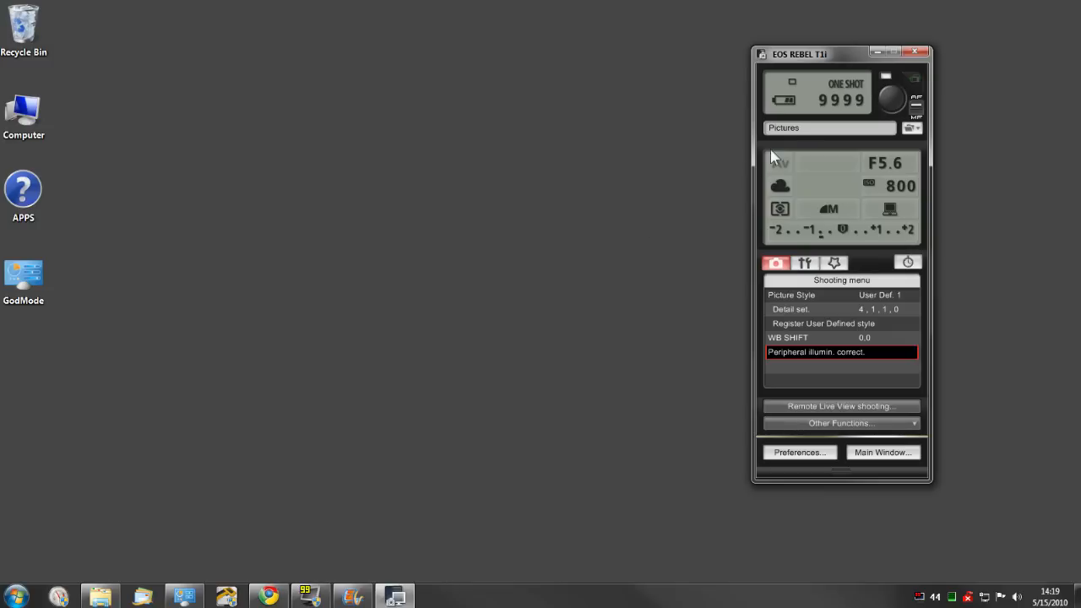
{"action": "mouse_move", "coordinate": [822, 112]}
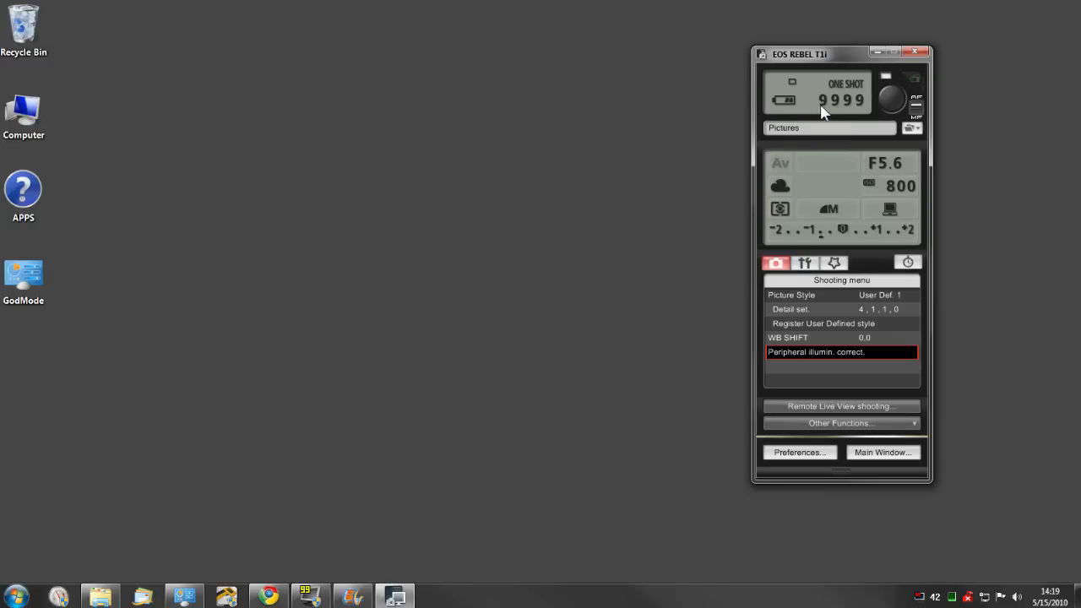
{"action": "mouse_move", "coordinate": [688, 237]}
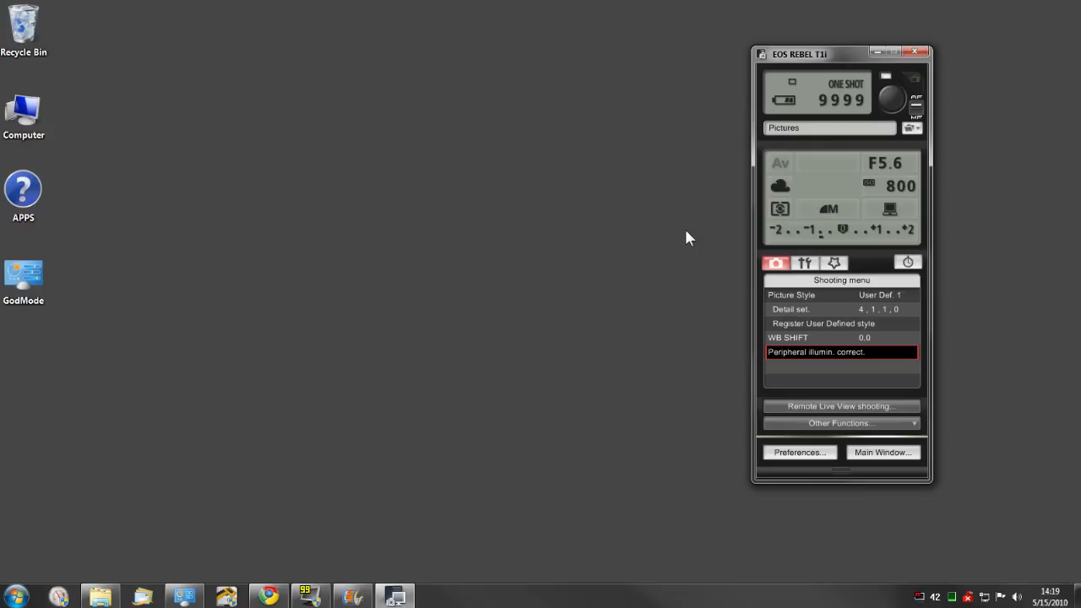
{"action": "mouse_move", "coordinate": [684, 246]}
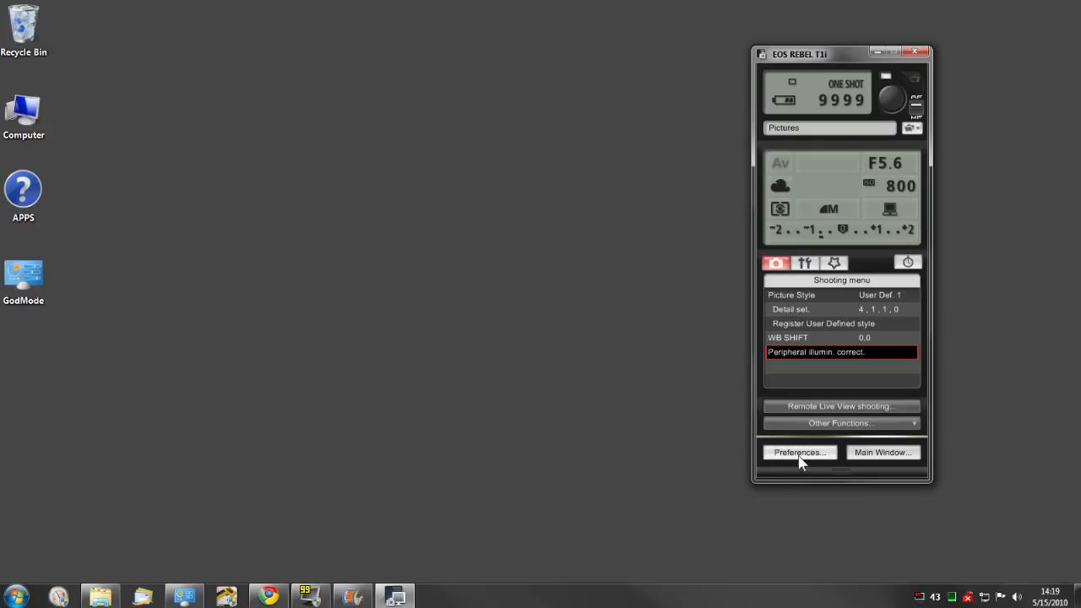
{"action": "left_click", "coordinate": [799, 453]}
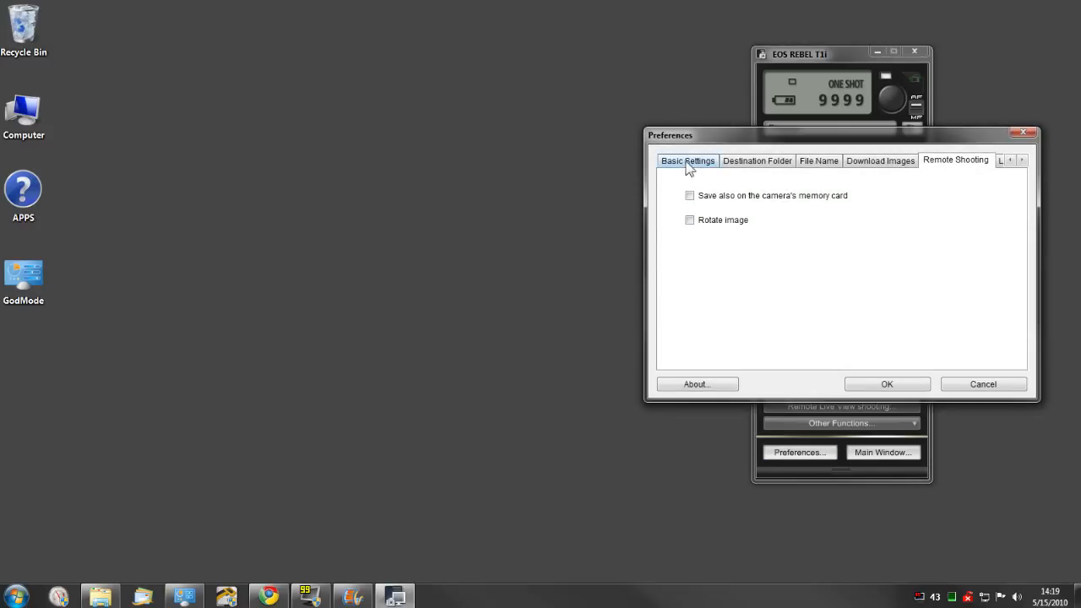
{"action": "left_click", "coordinate": [817, 160]}
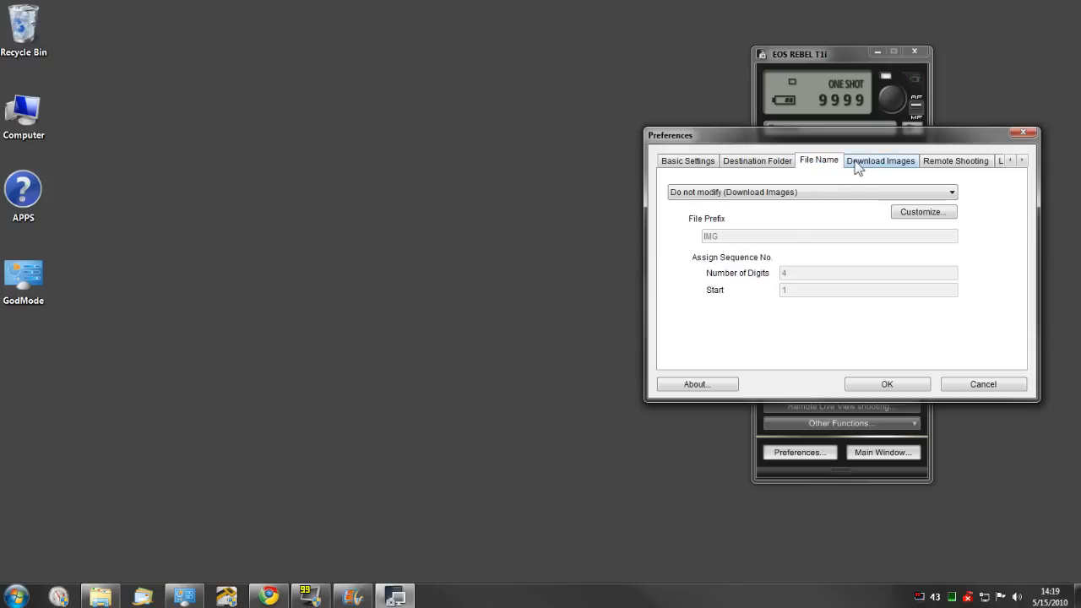
{"action": "left_click", "coordinate": [880, 160]}
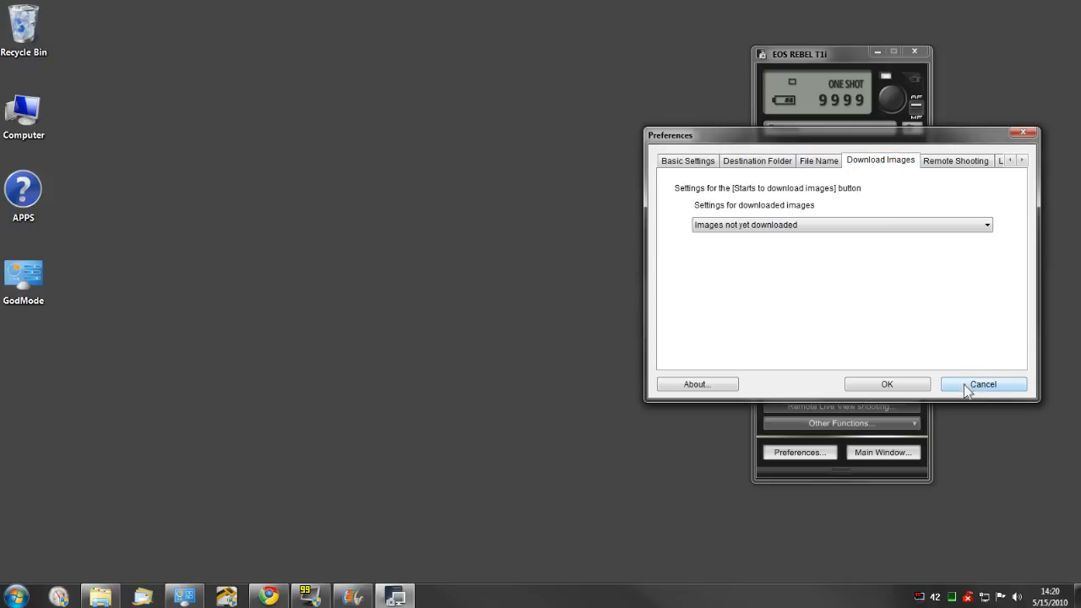
{"action": "left_click", "coordinate": [990, 385]}
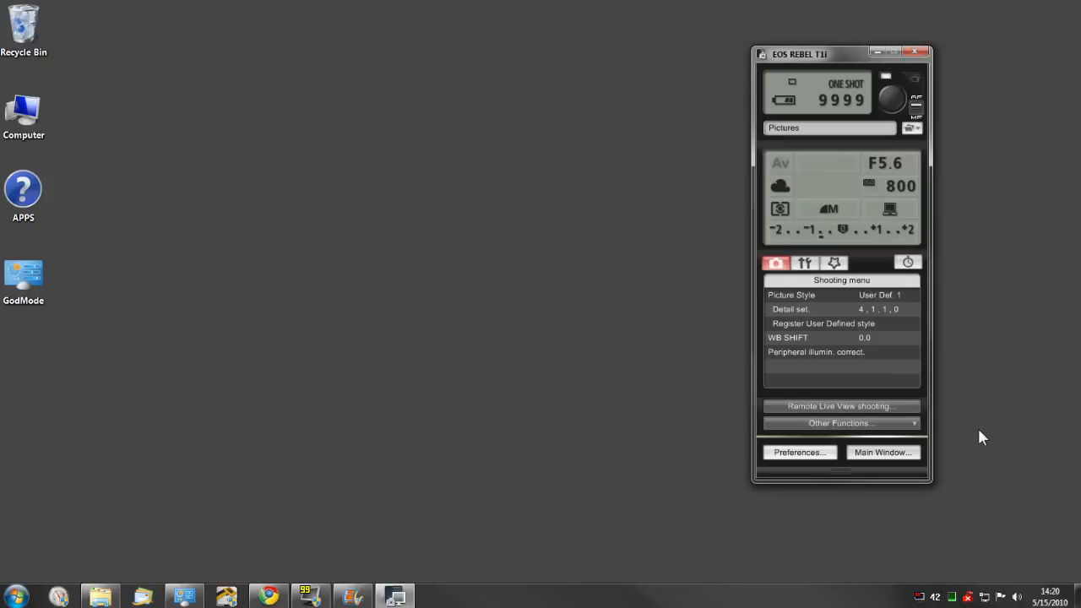
{"action": "mouse_move", "coordinate": [976, 434]}
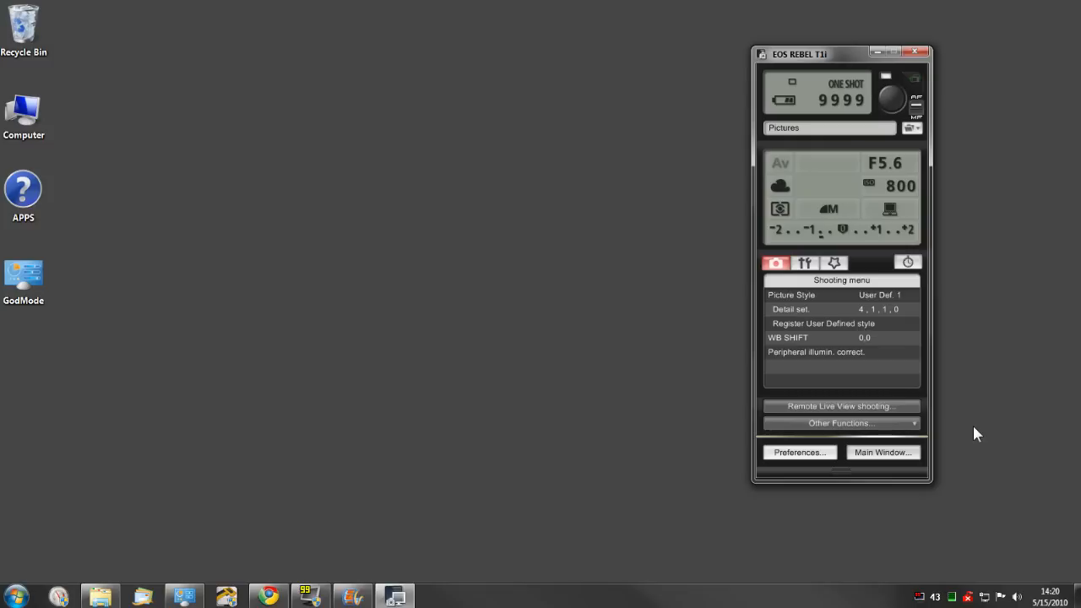
{"action": "mouse_move", "coordinate": [753, 530]}
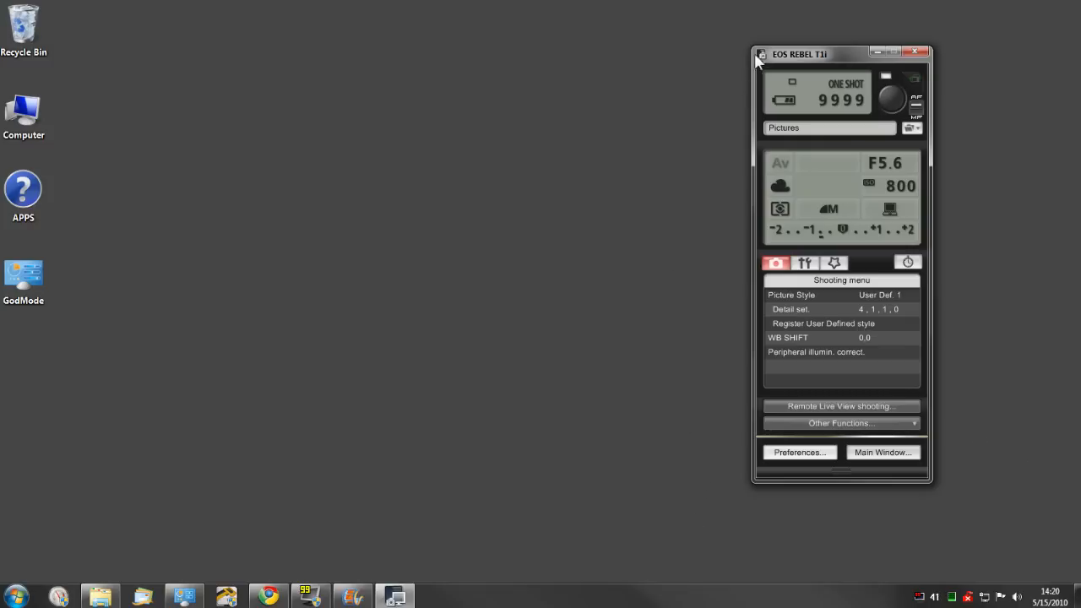
Move the Rebel T3i control panel slightly right and down on the desktop.
{"action": "left_click_drag", "start_coordinate": [799, 52], "coordinate": [832, 61]}
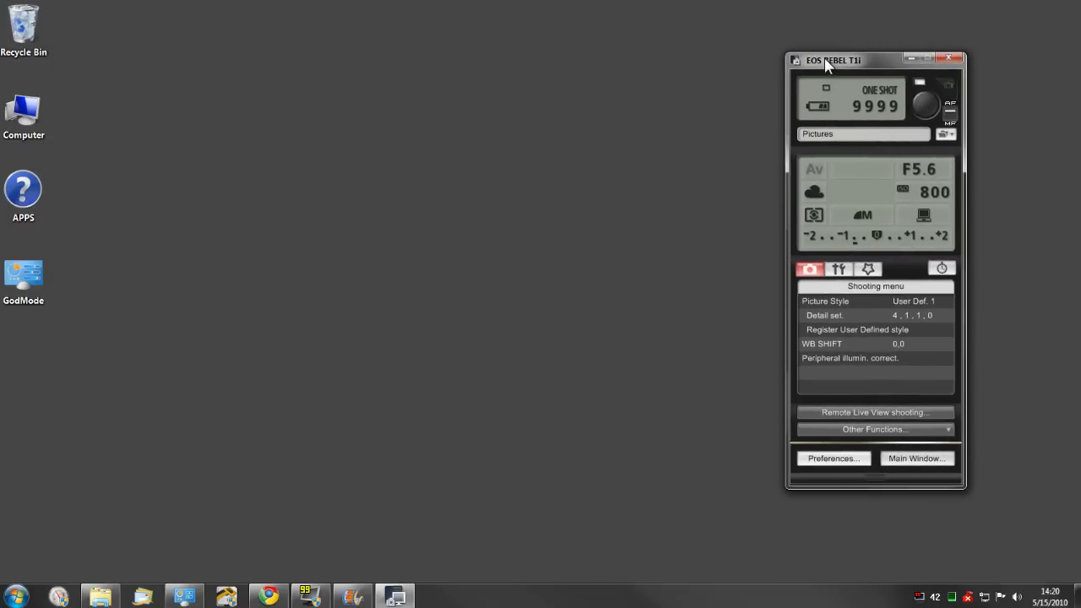
{"action": "mouse_move", "coordinate": [749, 429]}
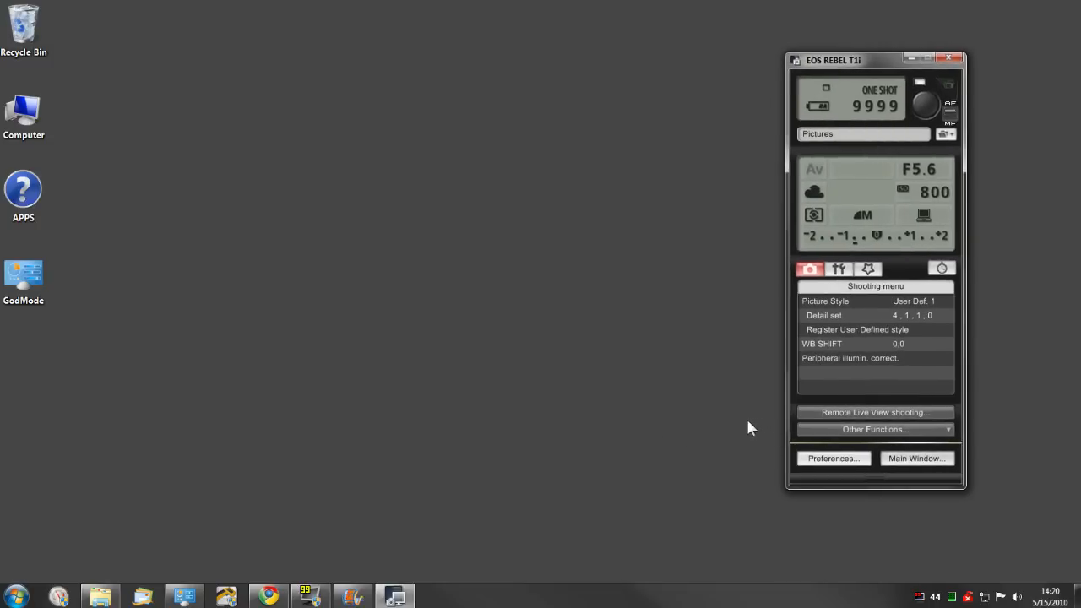
{"action": "mouse_move", "coordinate": [749, 426]}
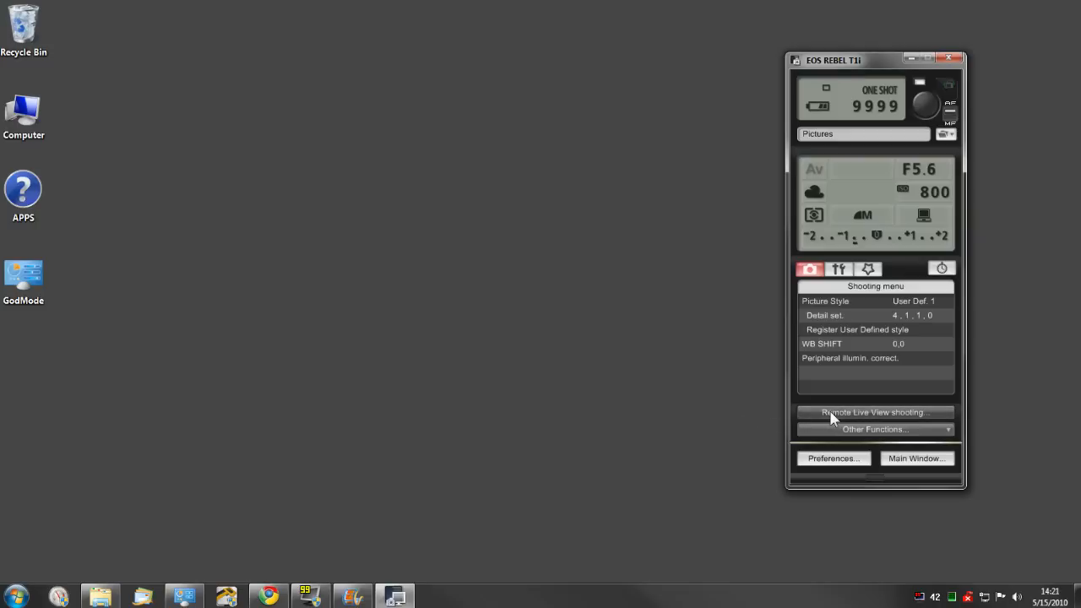
Start Remote Live View and autofocus on the detected face.
{"action": "left_click", "coordinate": [874, 412]}
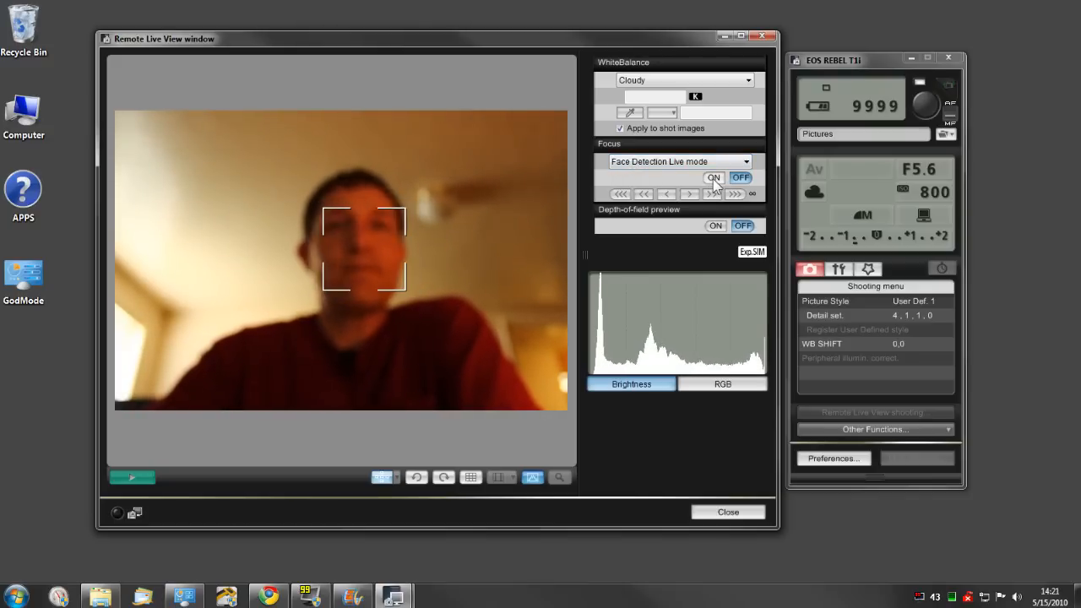
{"action": "left_click", "coordinate": [712, 178]}
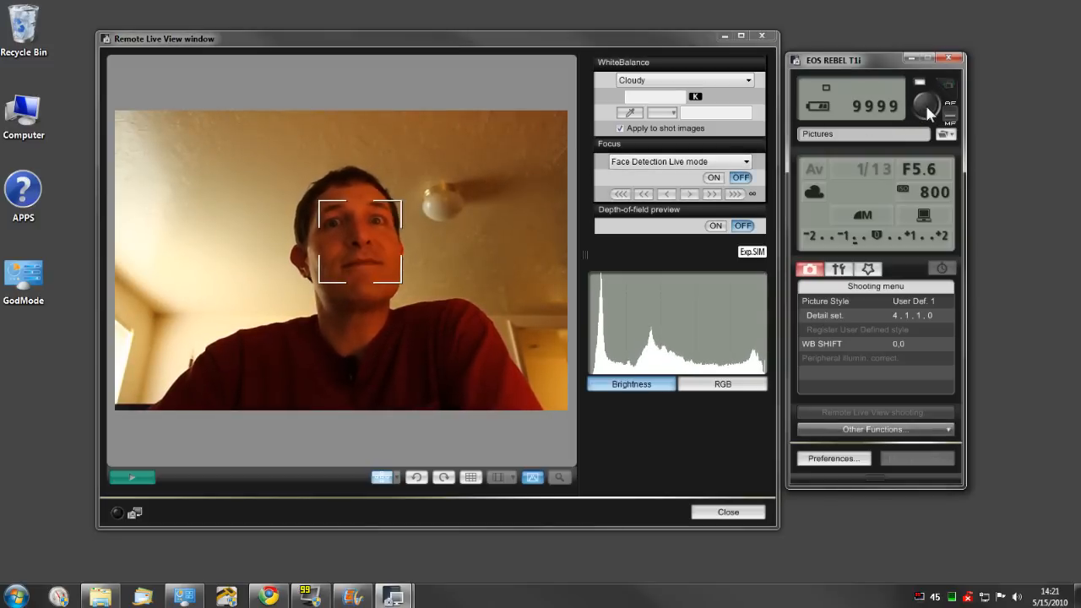
Take a remote shot, showing IMG_0061.JPG in Quick Preview over the live view.
{"action": "left_click", "coordinate": [926, 105]}
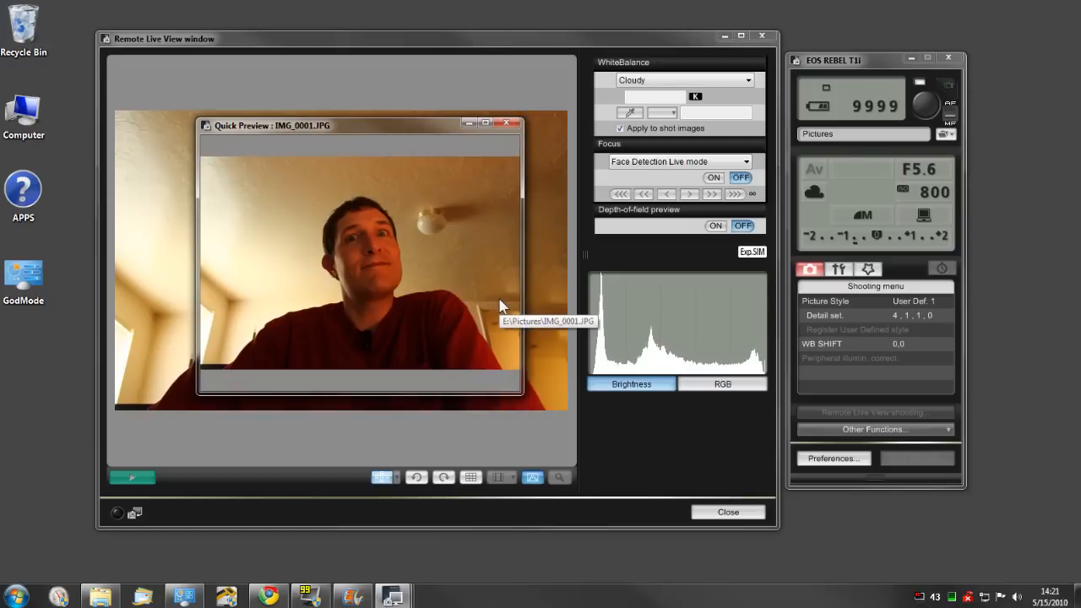
{"action": "mouse_move", "coordinate": [510, 382]}
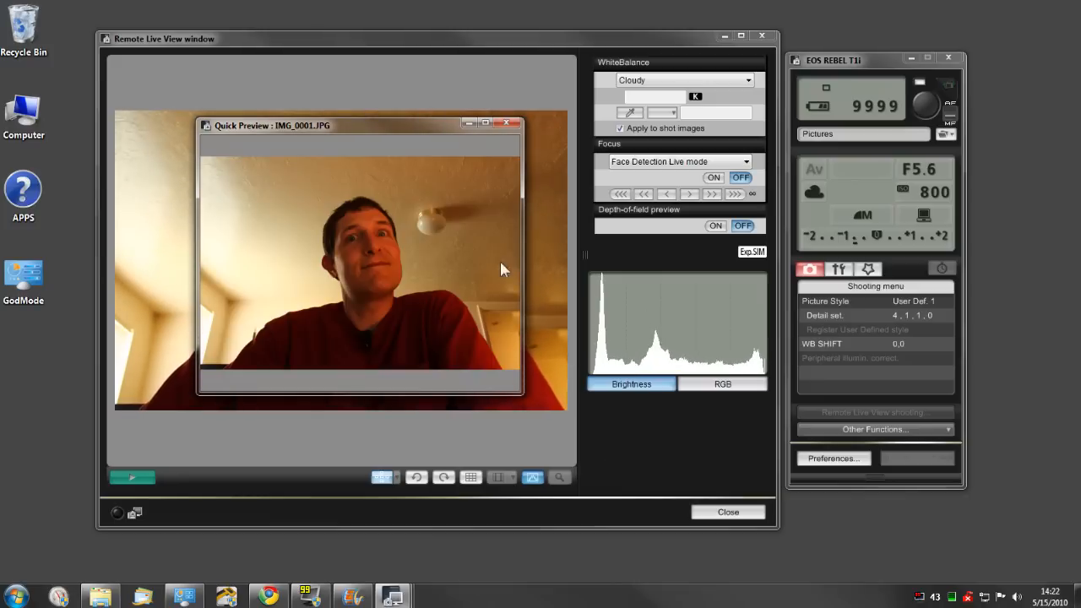
{"action": "mouse_move", "coordinate": [357, 135]}
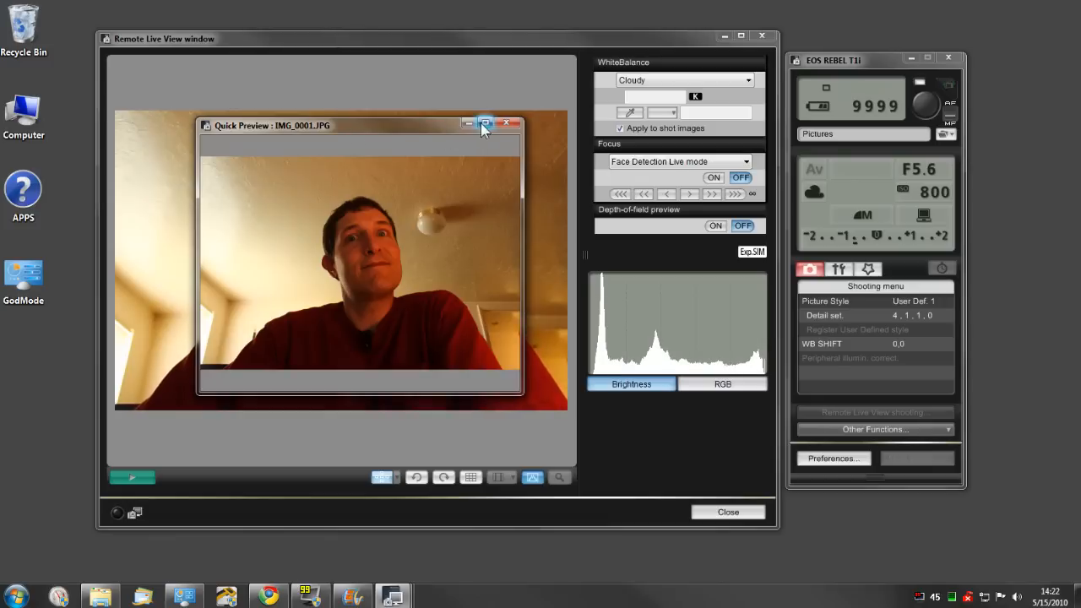
{"action": "mouse_move", "coordinate": [510, 125]}
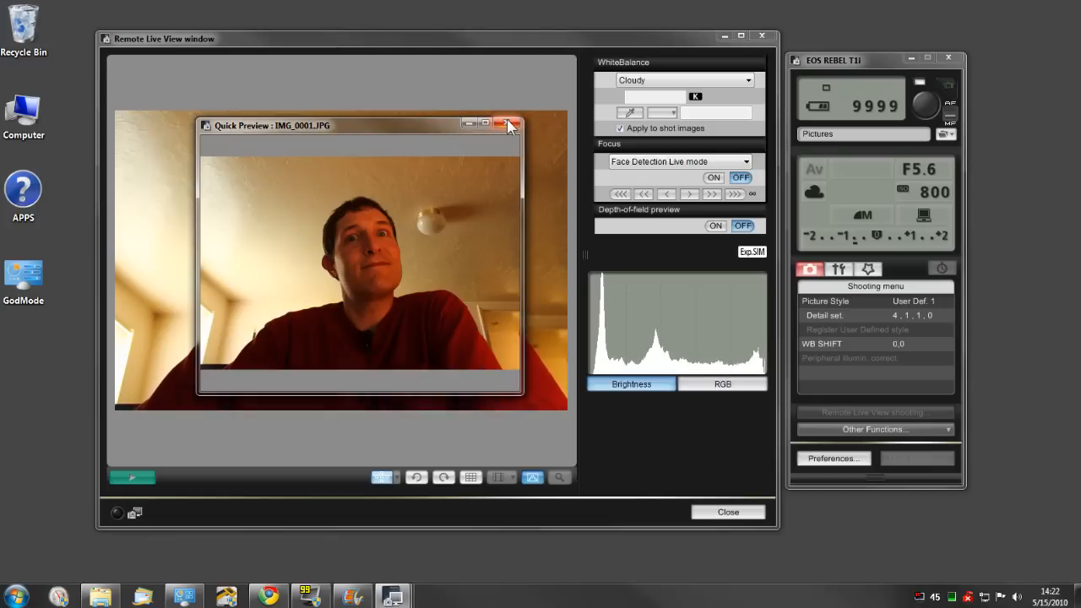
{"action": "mouse_move", "coordinate": [492, 132]}
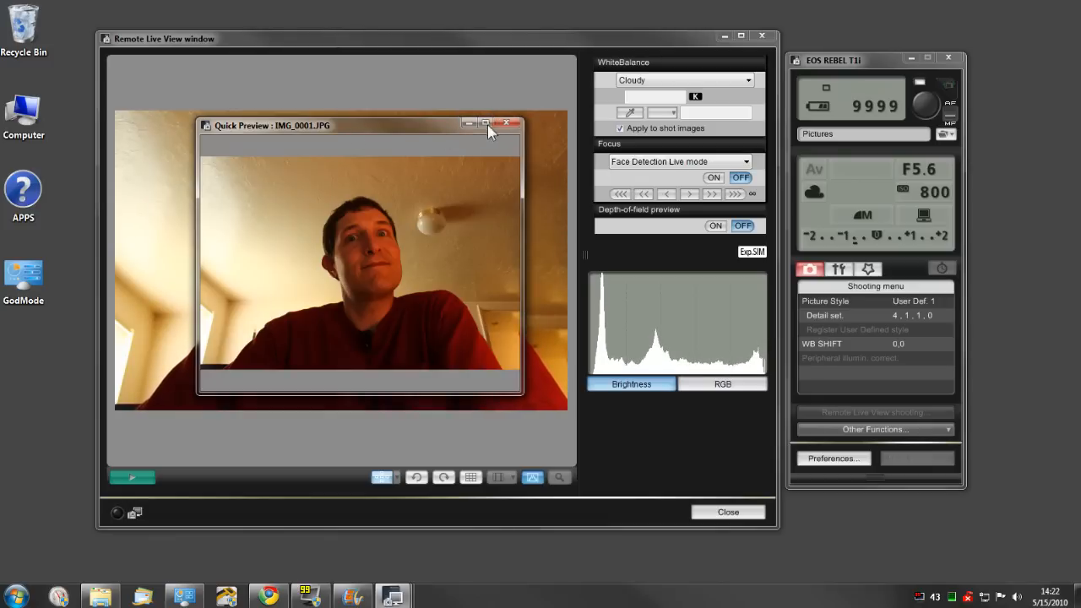
Close the Quick Preview, leaving the live feed of the desk.
{"action": "left_click", "coordinate": [513, 125]}
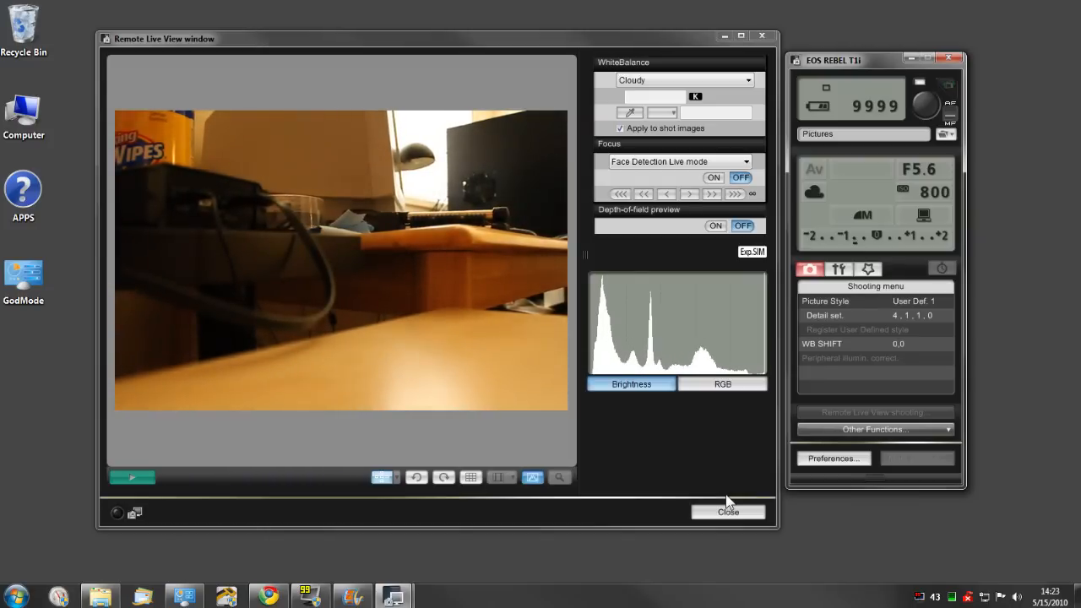
{"action": "mouse_move", "coordinate": [601, 254]}
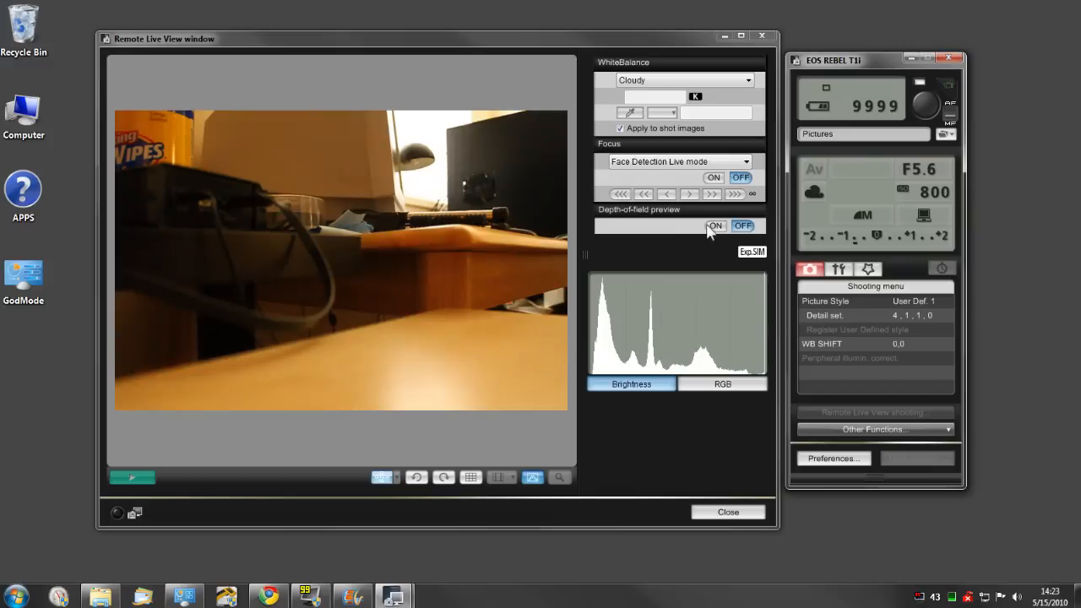
{"action": "mouse_move", "coordinate": [665, 230]}
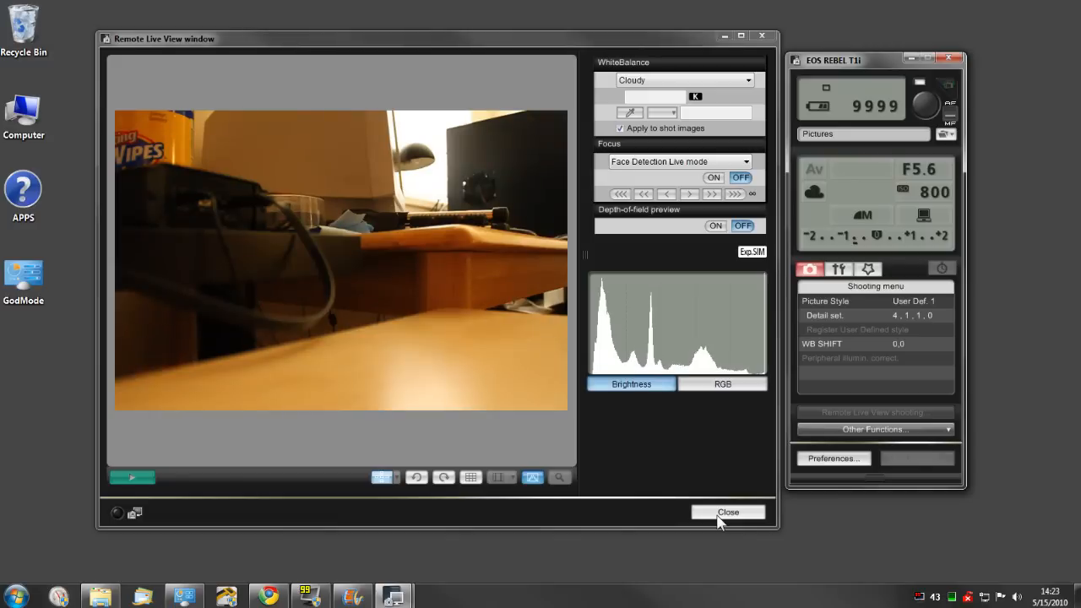
{"action": "mouse_move", "coordinate": [666, 513]}
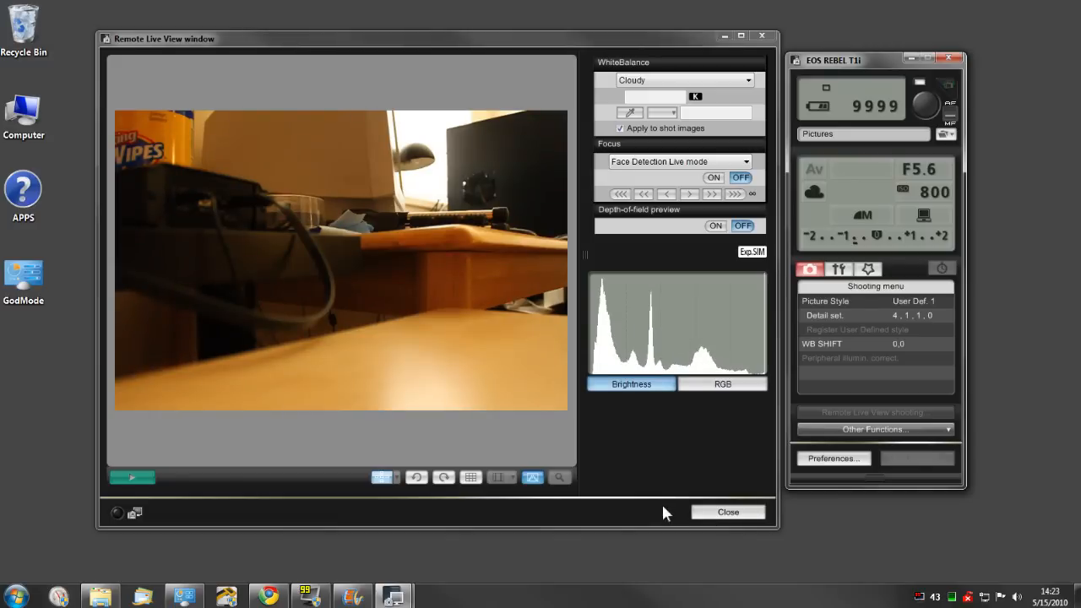
{"action": "left_click", "coordinate": [728, 512]}
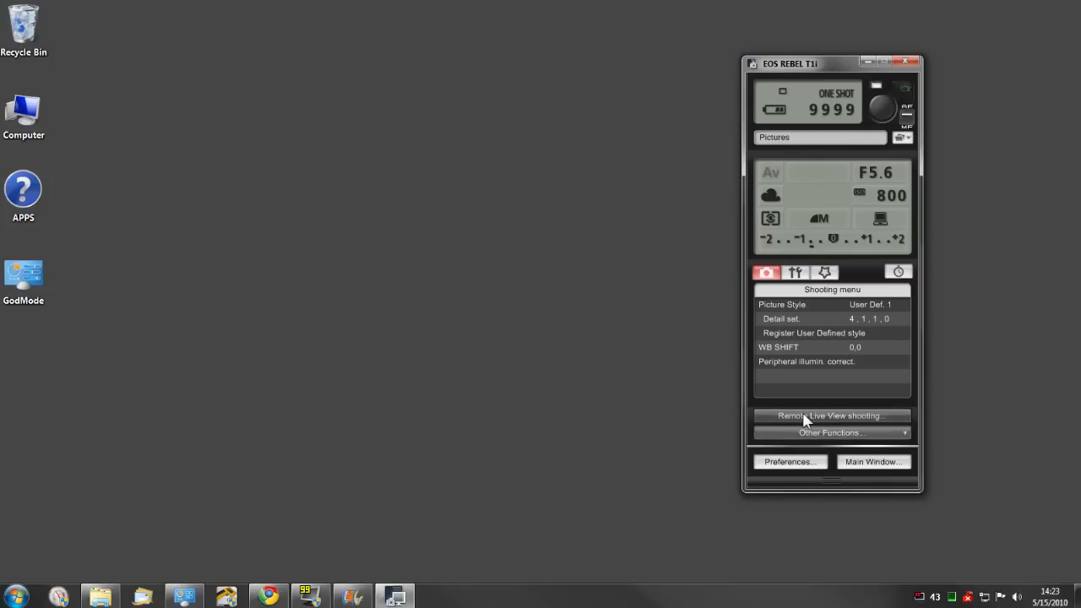
{"action": "left_click", "coordinate": [831, 416]}
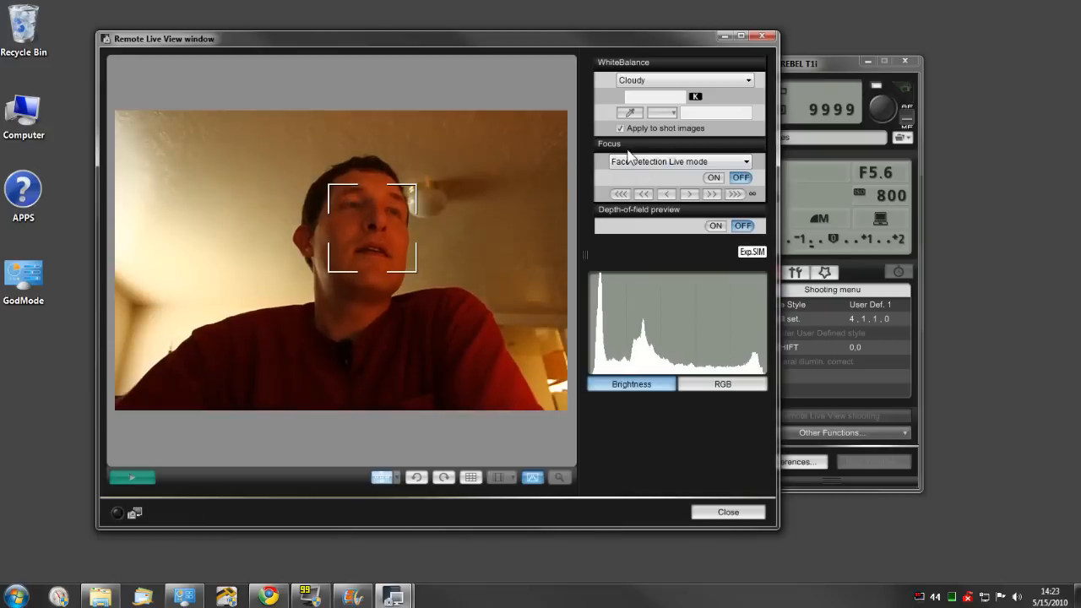